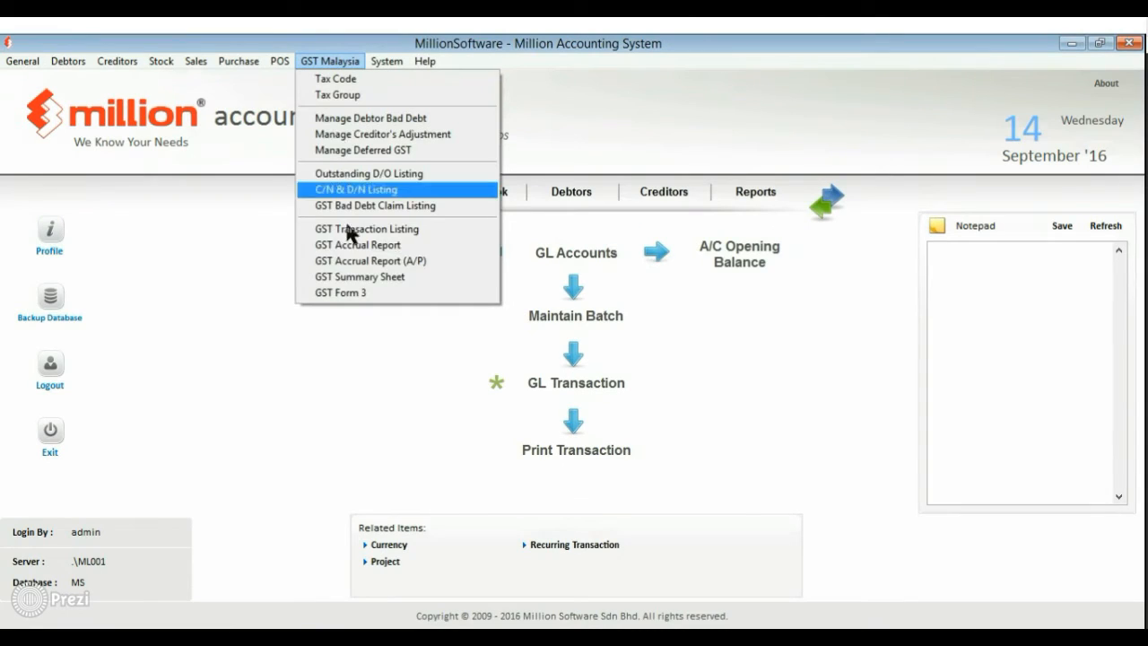
- Review the existing GST Form 3 return periods and close the list
{"action": "left_click", "coordinate": [341, 292]}
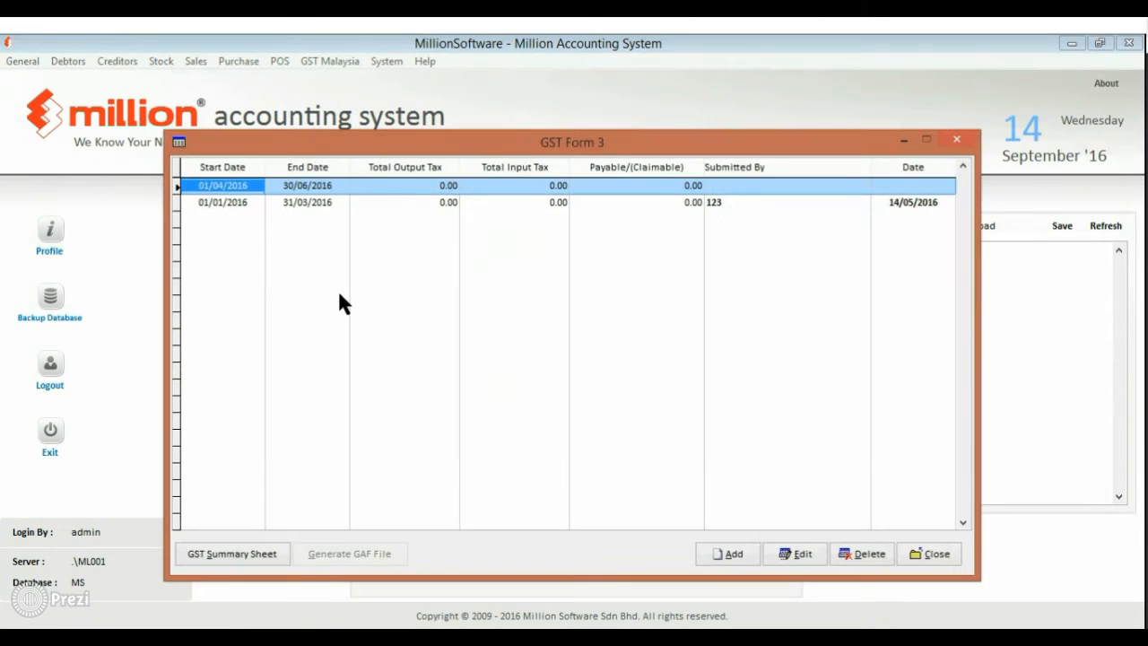
{"action": "left_click", "coordinate": [223, 201]}
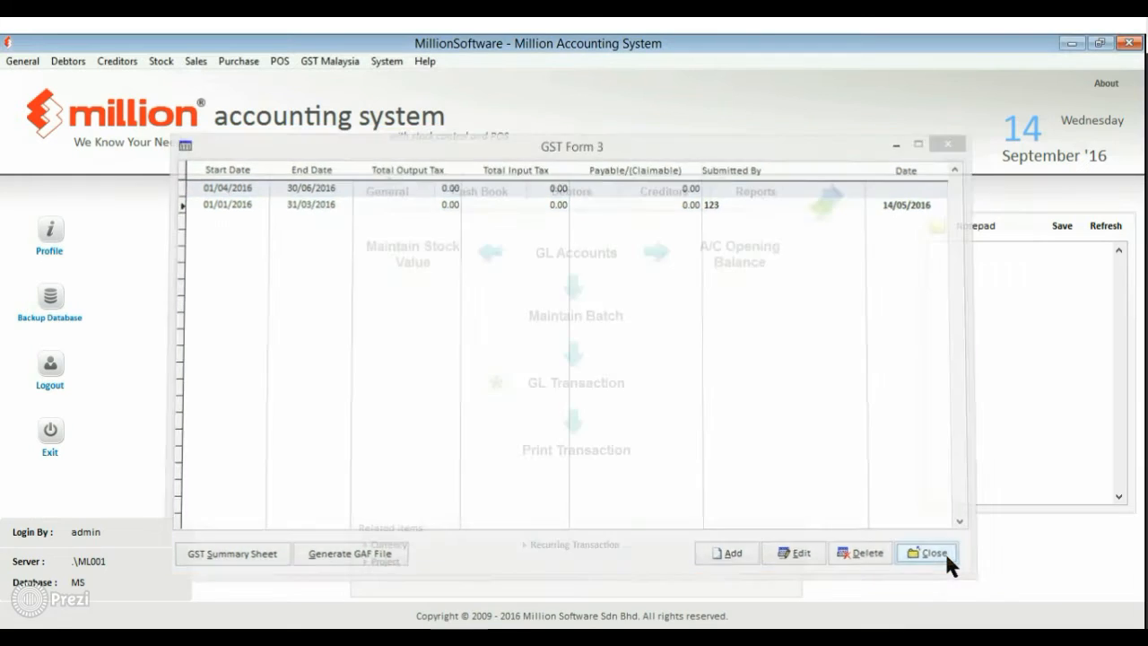
{"action": "left_click", "coordinate": [925, 552]}
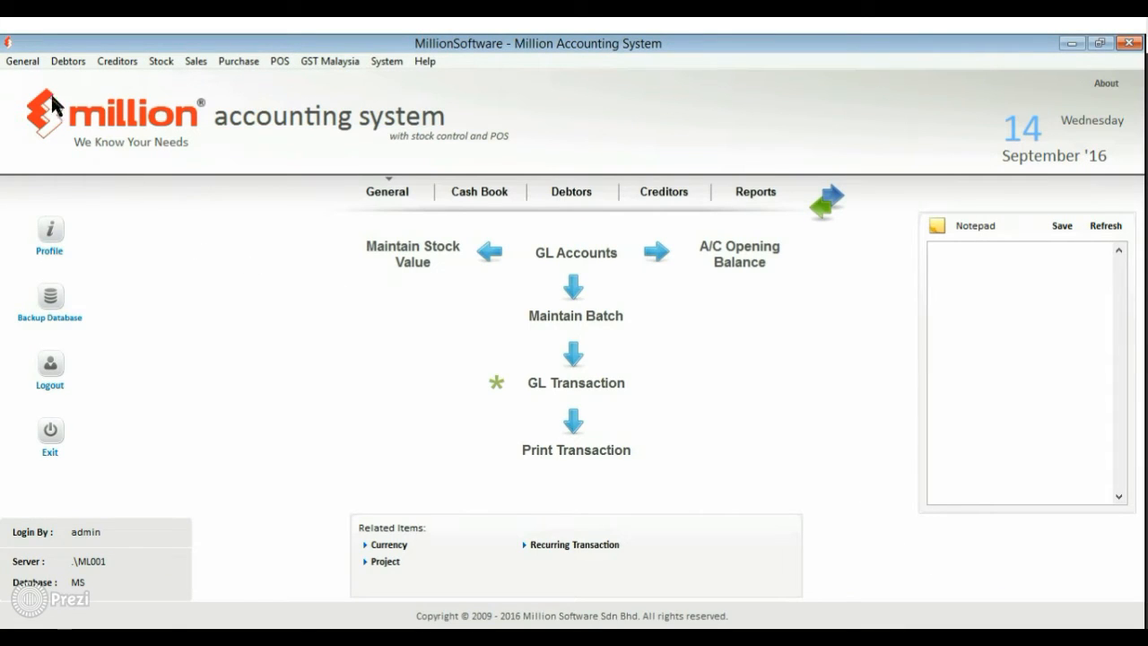
- Edit batch 160320 'Purchase - Mar 2016' from General > Batch after authenticating
{"action": "left_click", "coordinate": [22, 61]}
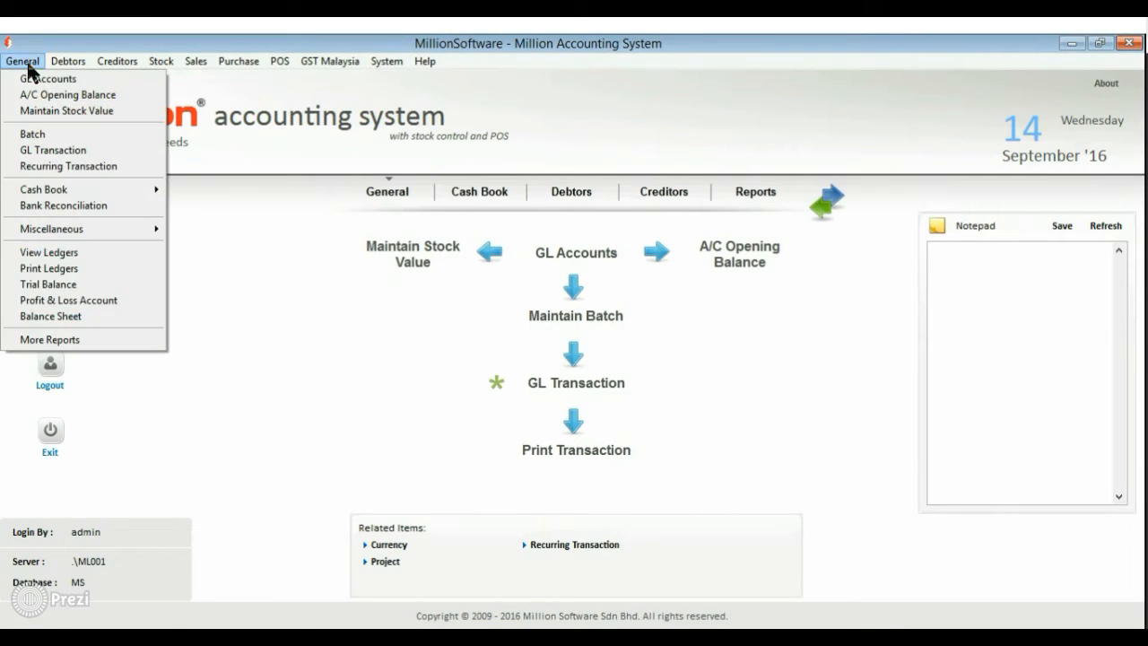
{"action": "left_click", "coordinate": [32, 133]}
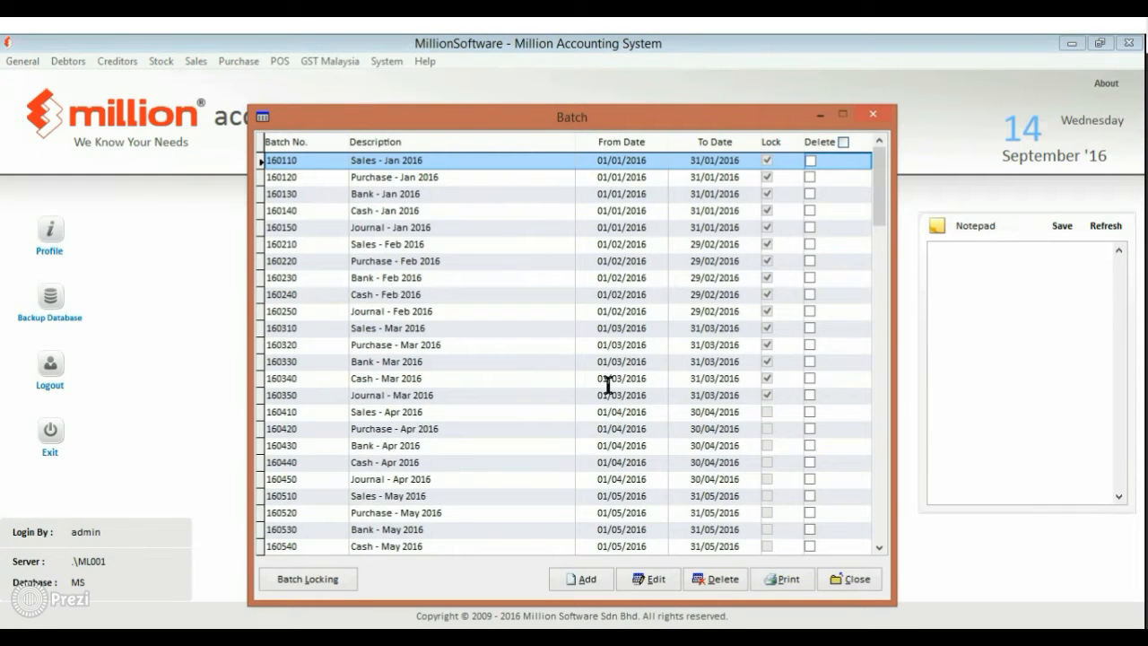
{"action": "left_click", "coordinate": [395, 344]}
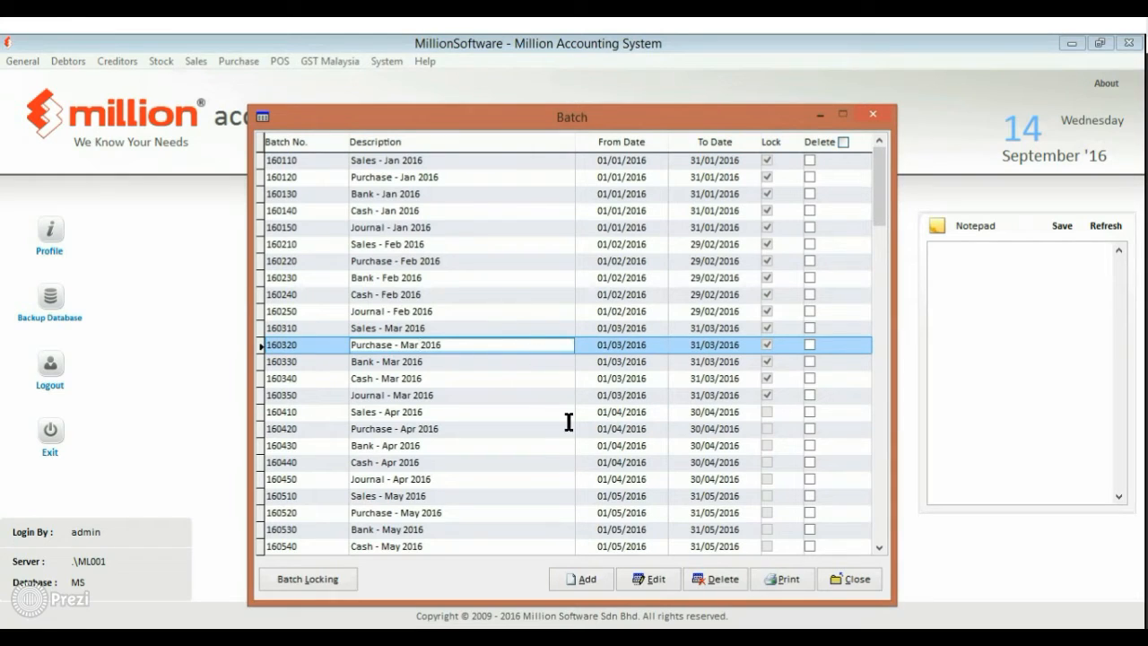
{"action": "left_click", "coordinate": [648, 577]}
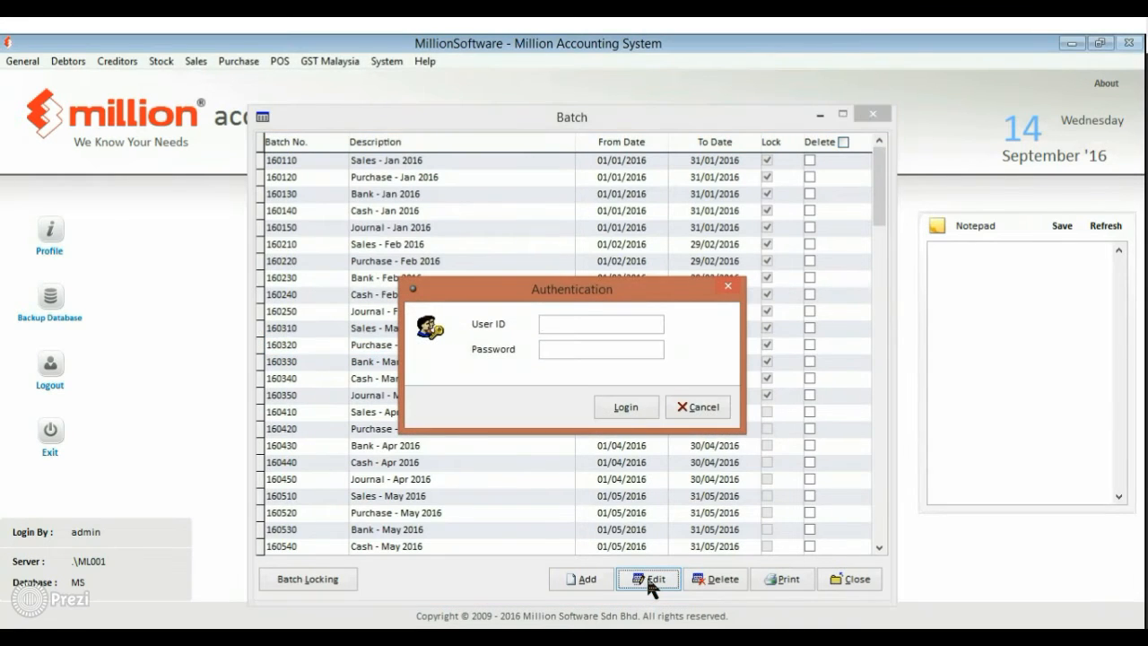
{"action": "left_click", "coordinate": [698, 406]}
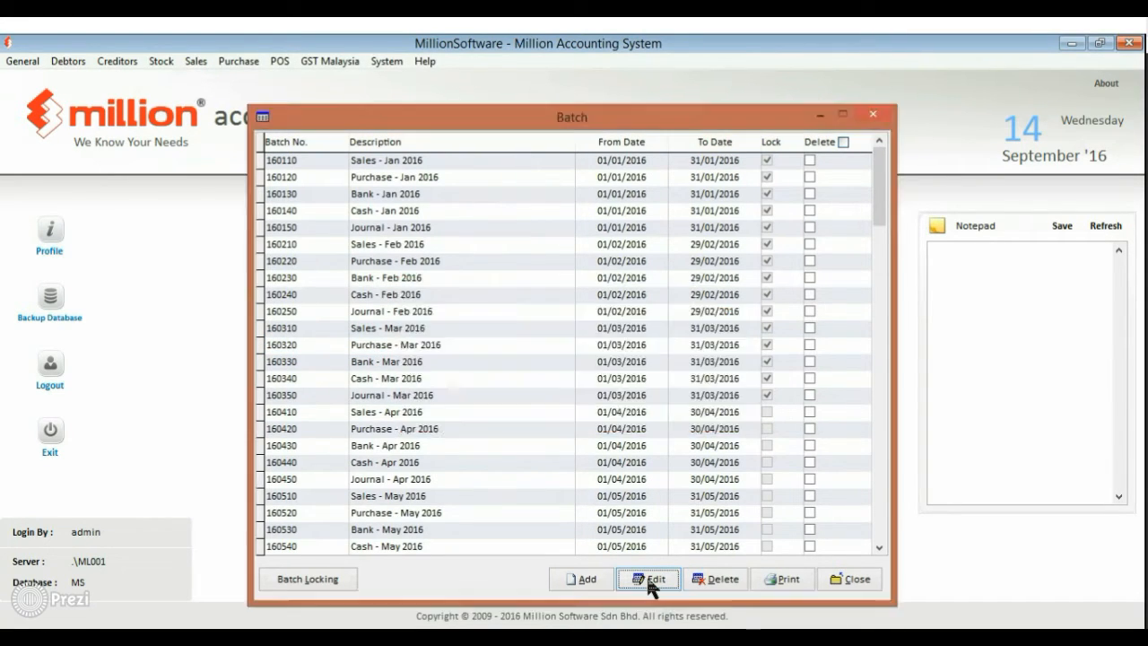
- Untick Lock on the March purchase batch, save it and close the batch list
{"action": "left_click", "coordinate": [648, 577]}
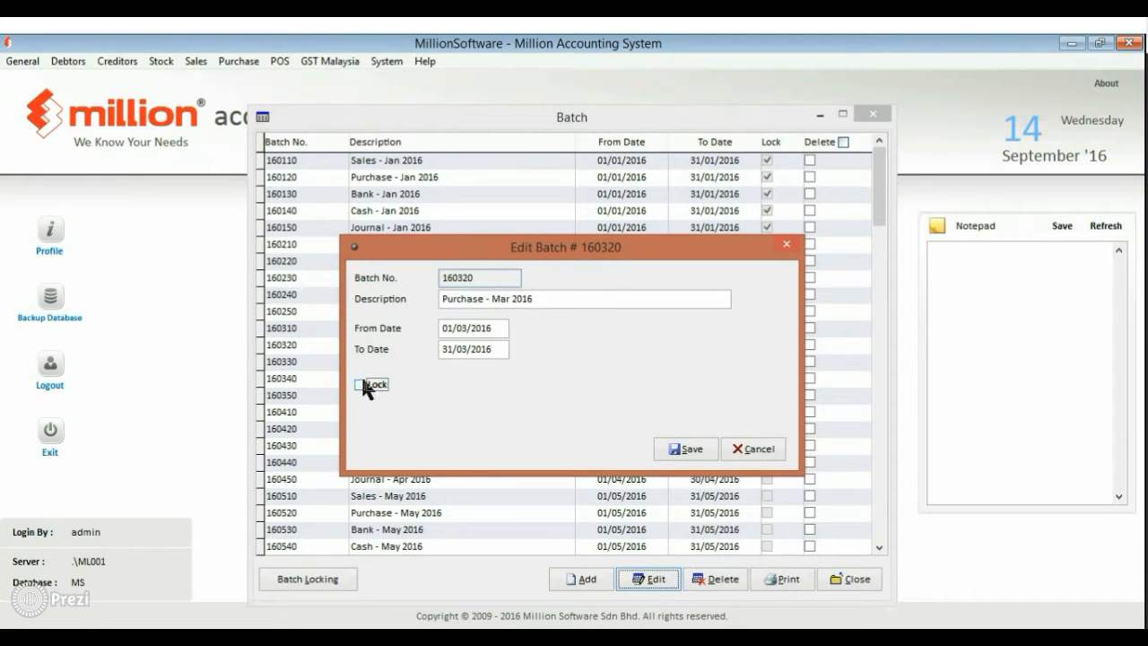
{"action": "left_click", "coordinate": [685, 448]}
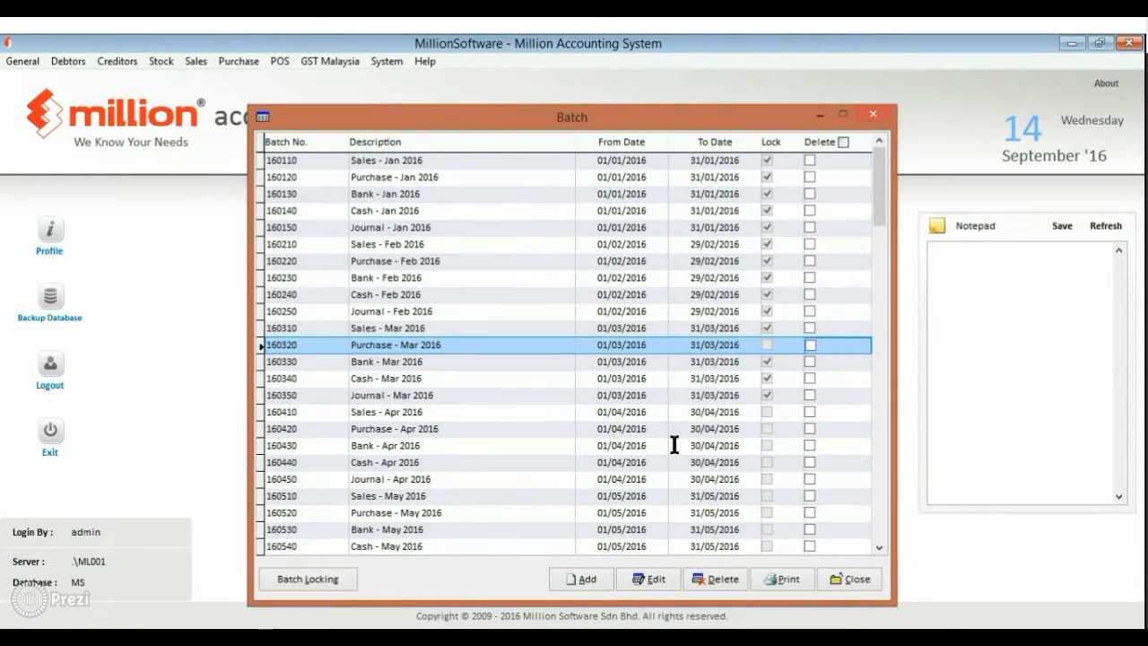
{"action": "left_click", "coordinate": [848, 578]}
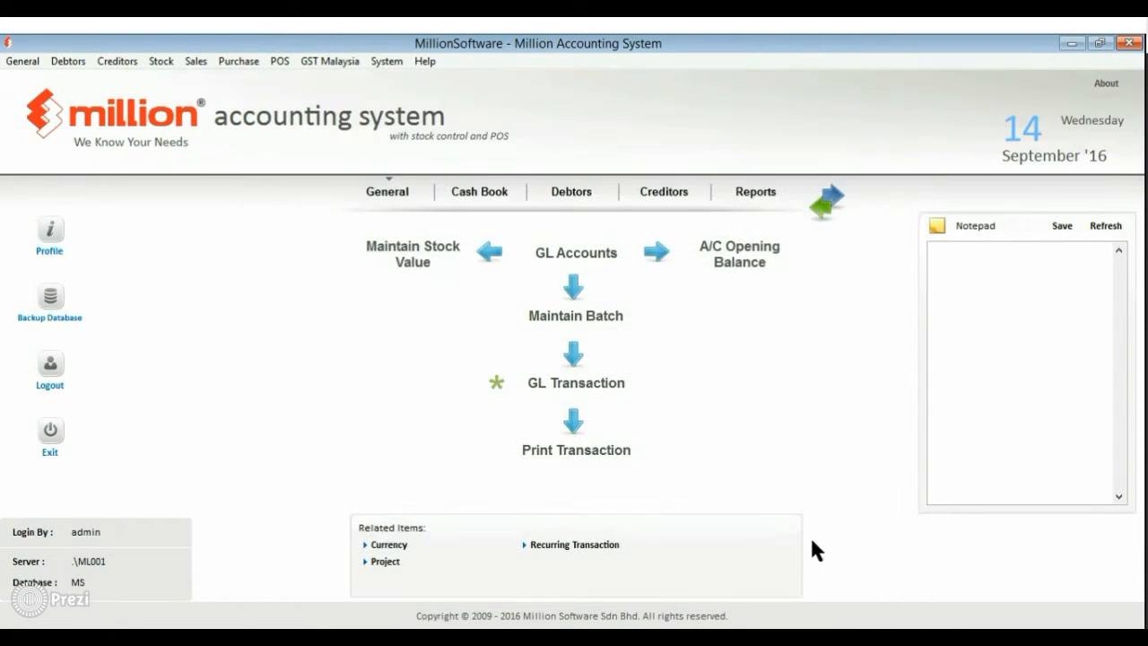
- Record purchase invoice PI000002 for Best Trading dated 14/03/2016 with reference DF, then cancel out
{"action": "left_click", "coordinate": [236, 61]}
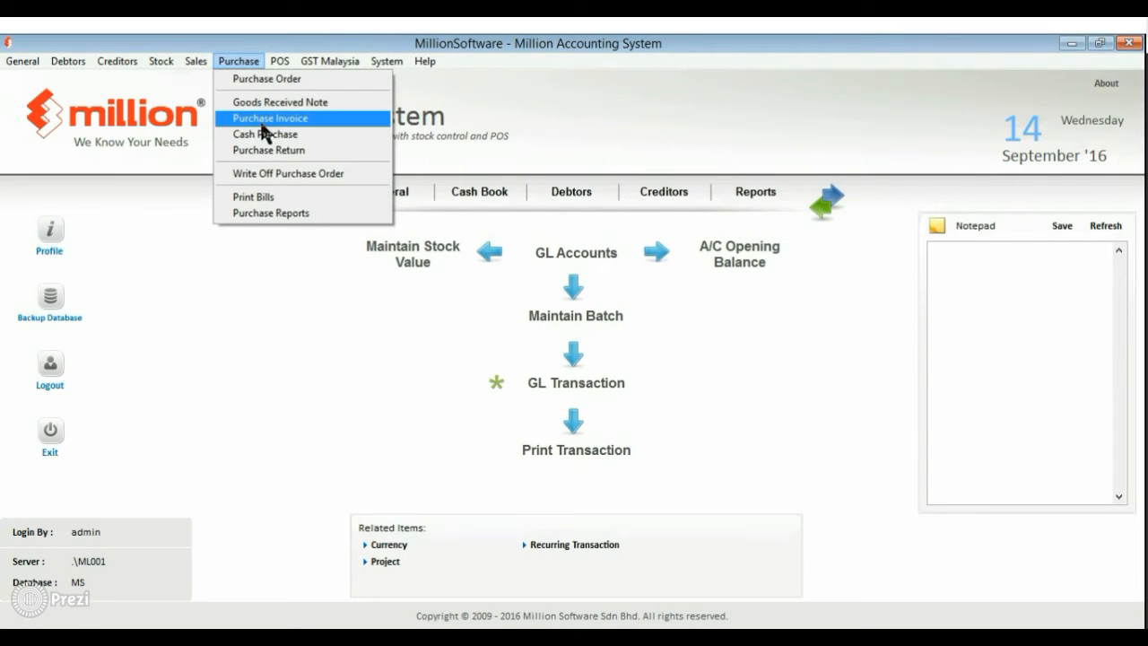
{"action": "left_click", "coordinate": [269, 118]}
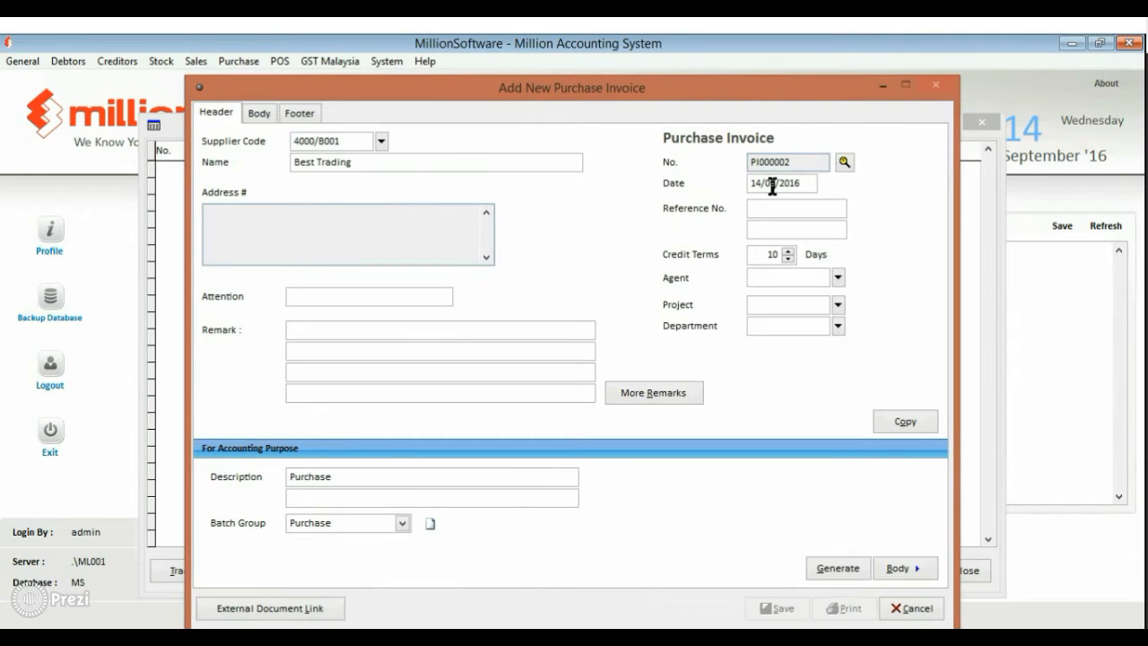
{"action": "type", "text": "DF"}
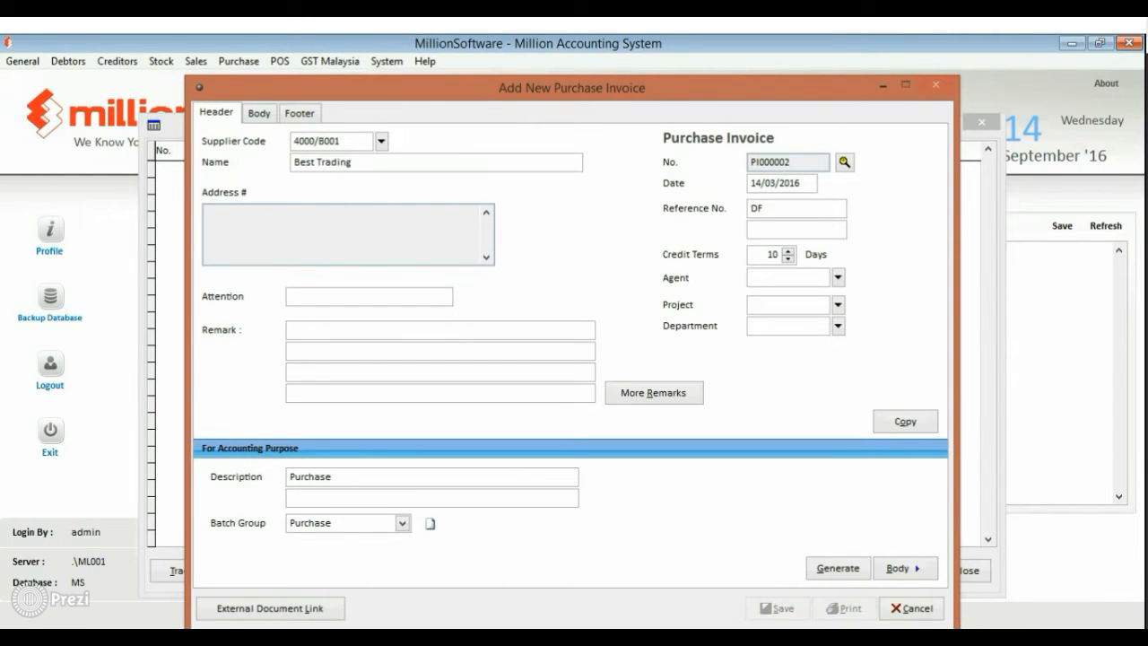
{"action": "left_click", "coordinate": [258, 111]}
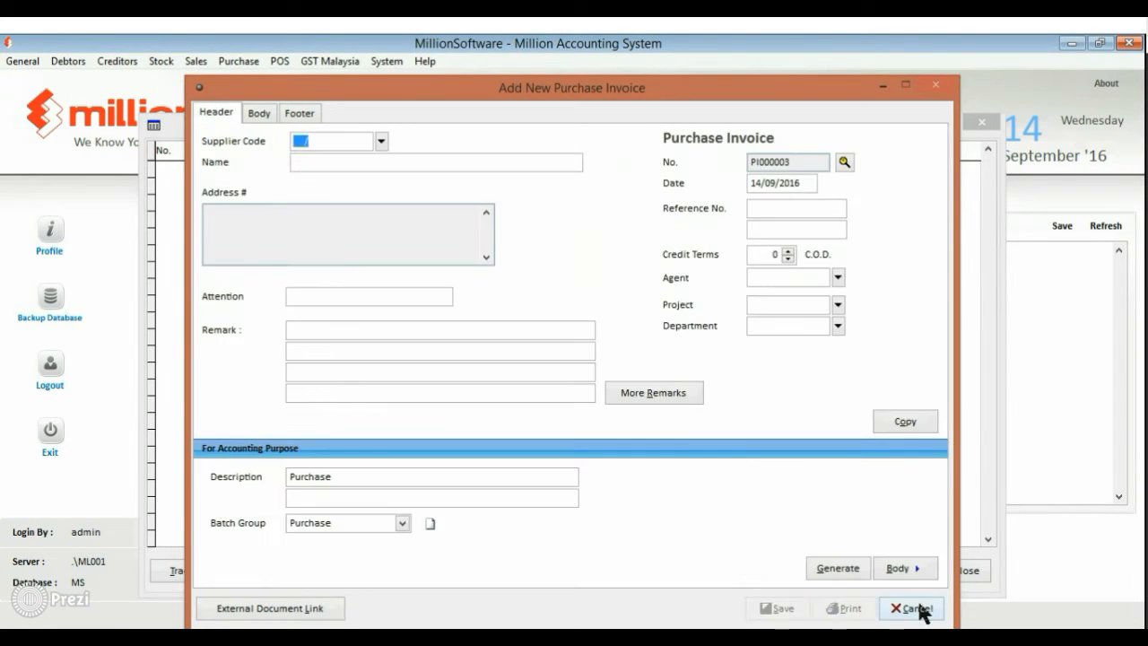
{"action": "left_click", "coordinate": [912, 608]}
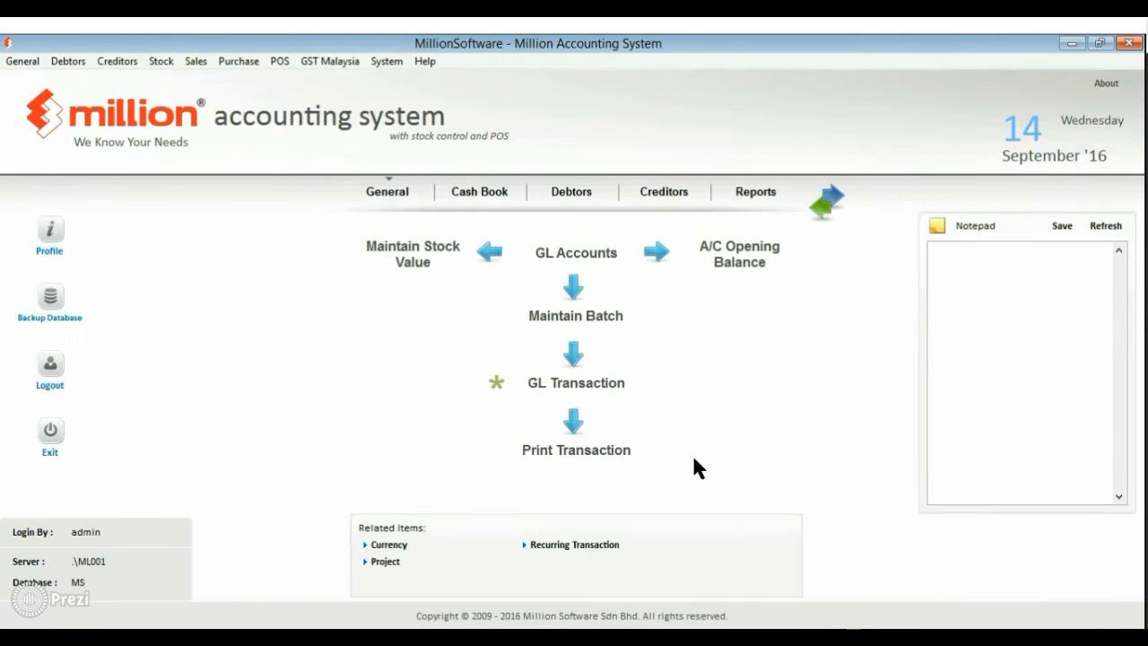
{"action": "mouse_move", "coordinate": [348, 68]}
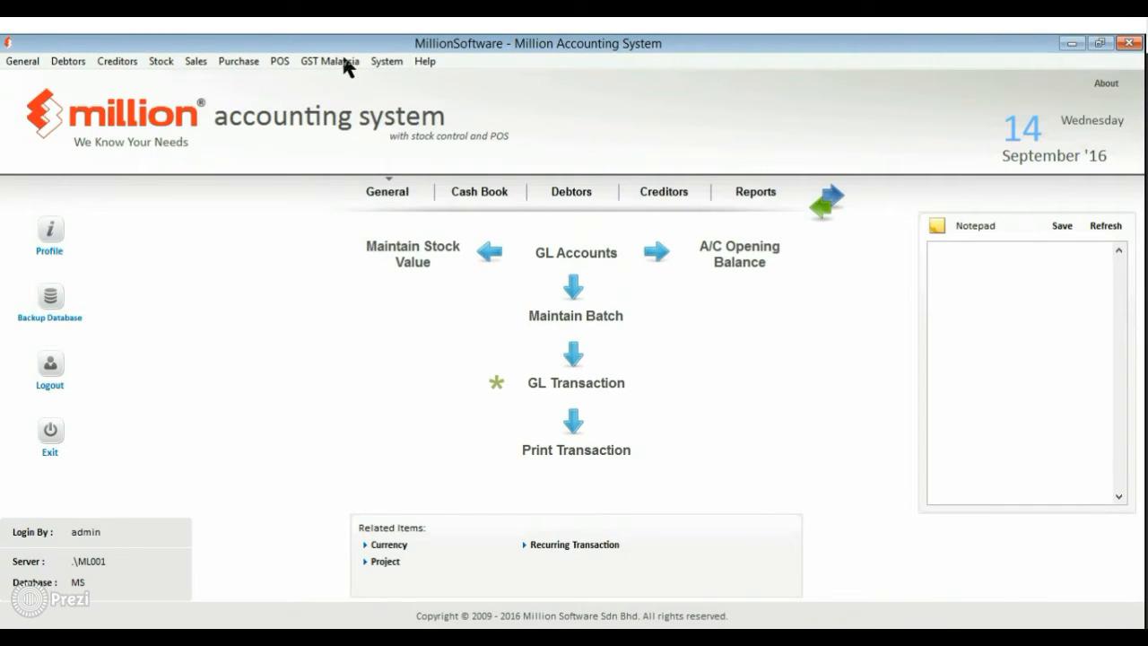
- In Manage Deferred GST, tick DF001 and save it with submission date 30/06/2016, accepting the journal
{"action": "left_click", "coordinate": [330, 61]}
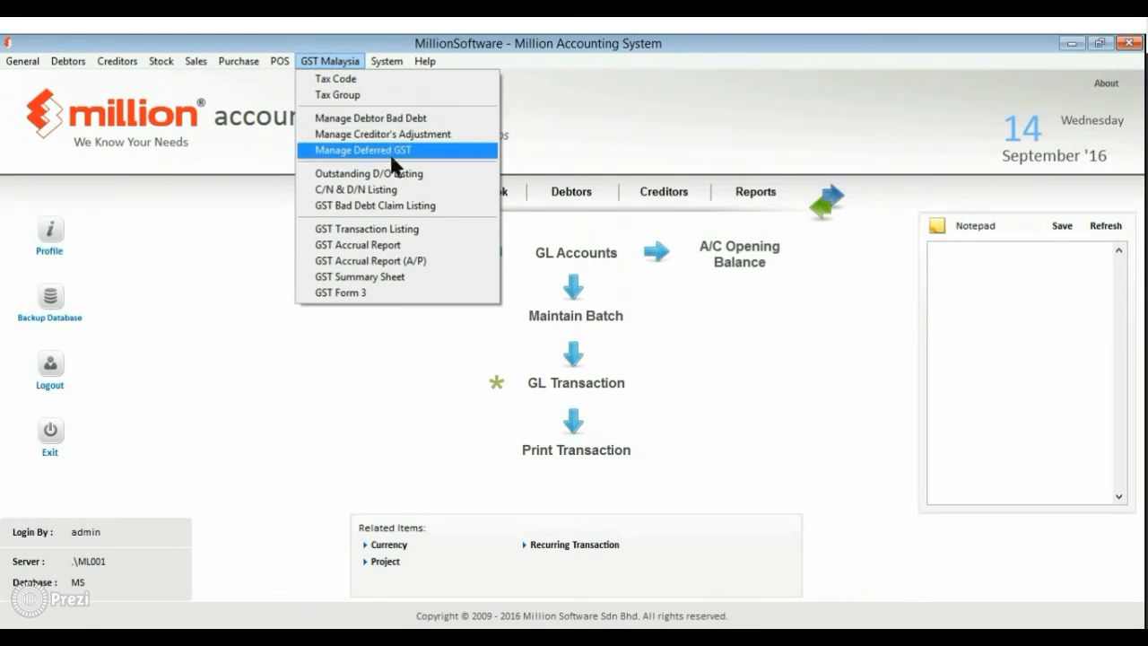
{"action": "left_click", "coordinate": [363, 151]}
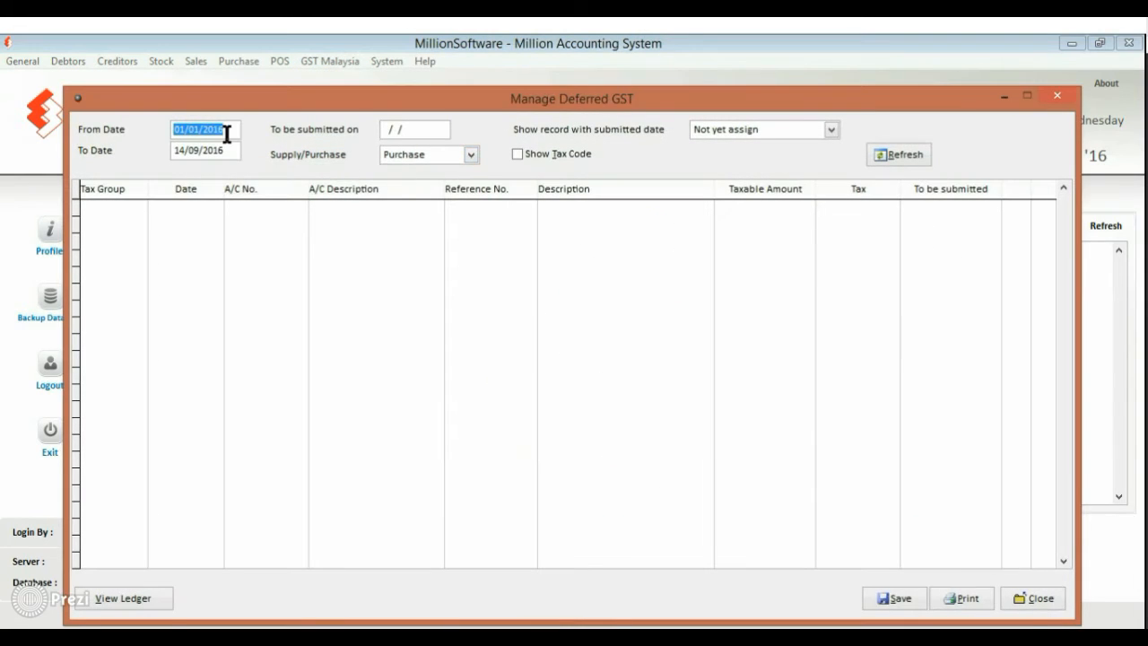
{"action": "left_click", "coordinate": [897, 155]}
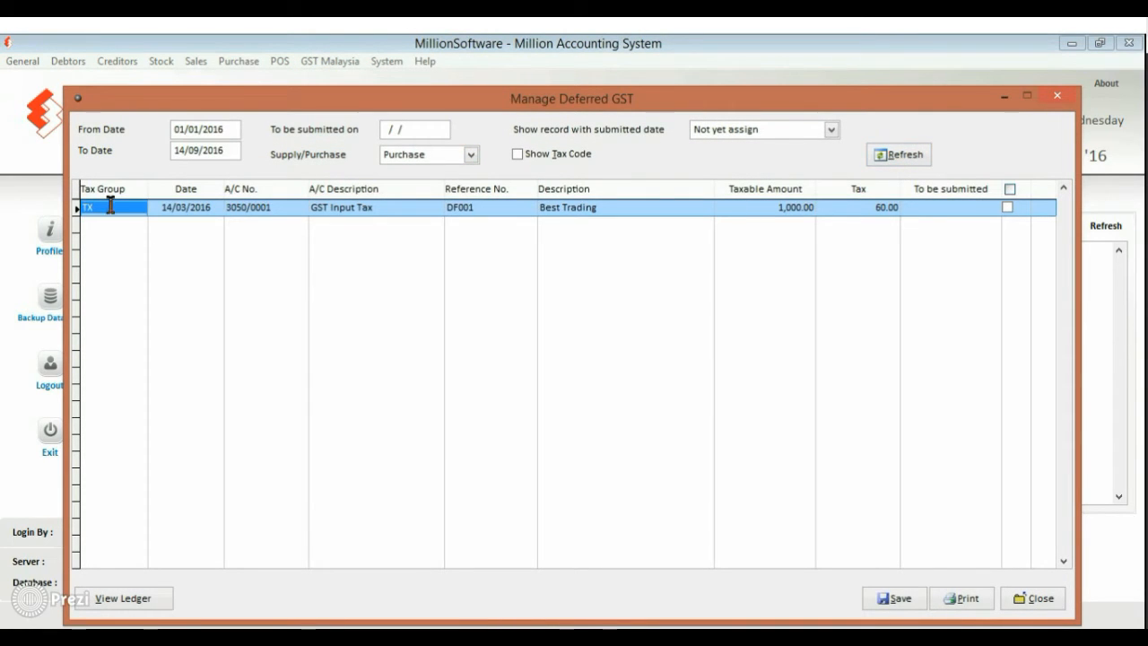
{"action": "left_click", "coordinate": [1008, 208]}
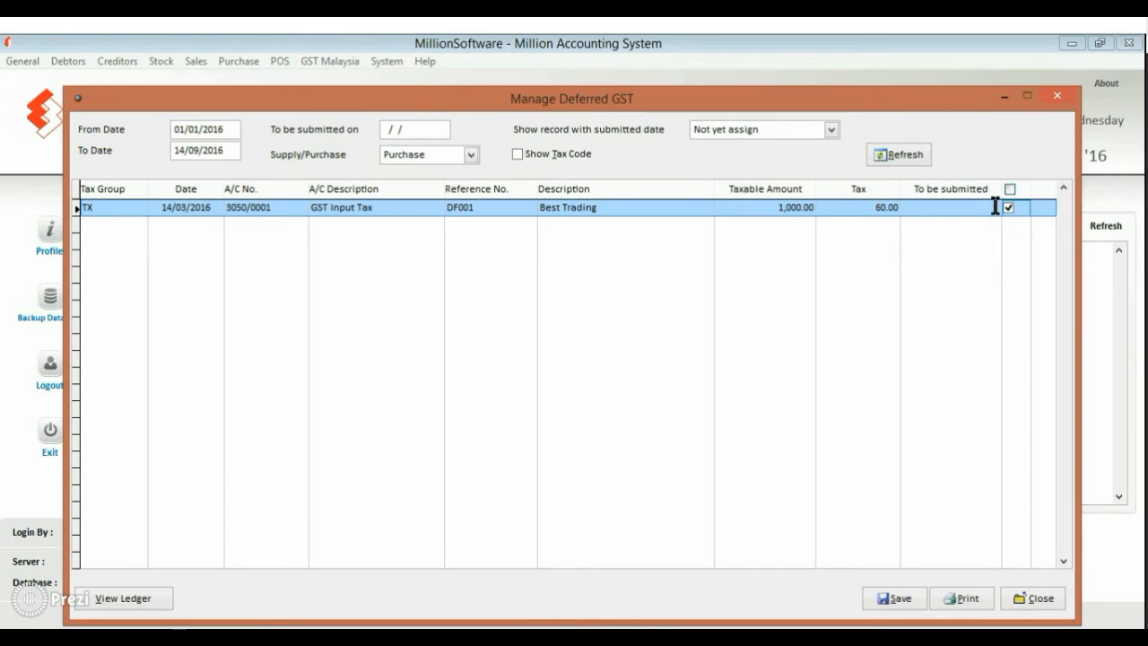
{"action": "left_click", "coordinate": [894, 599]}
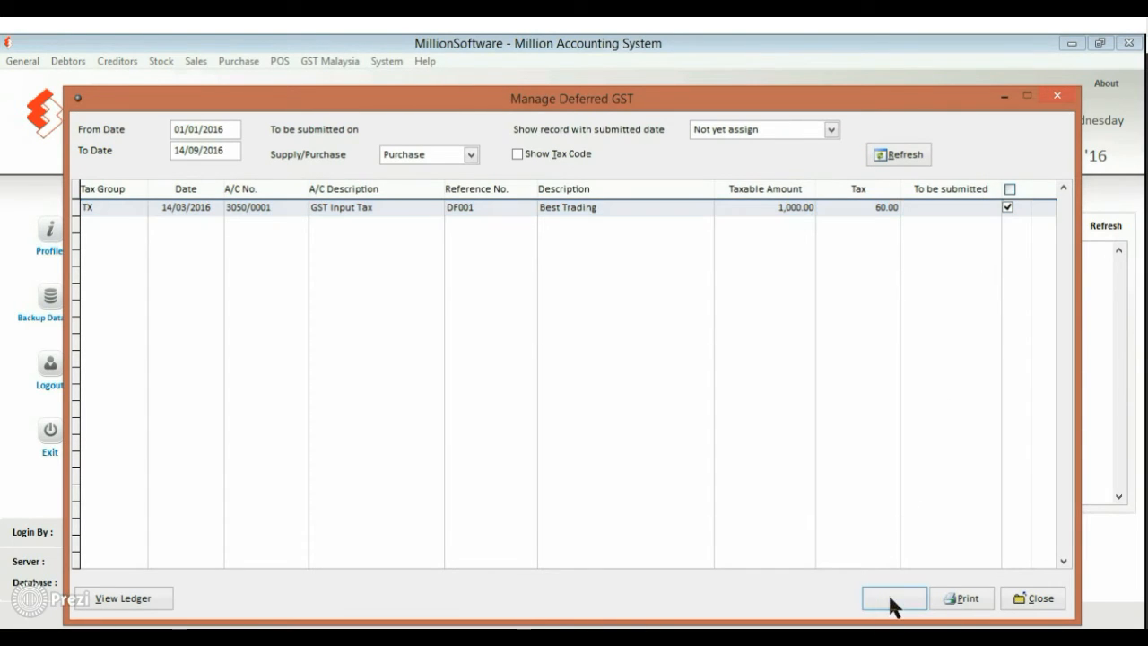
{"action": "left_click", "coordinate": [894, 598]}
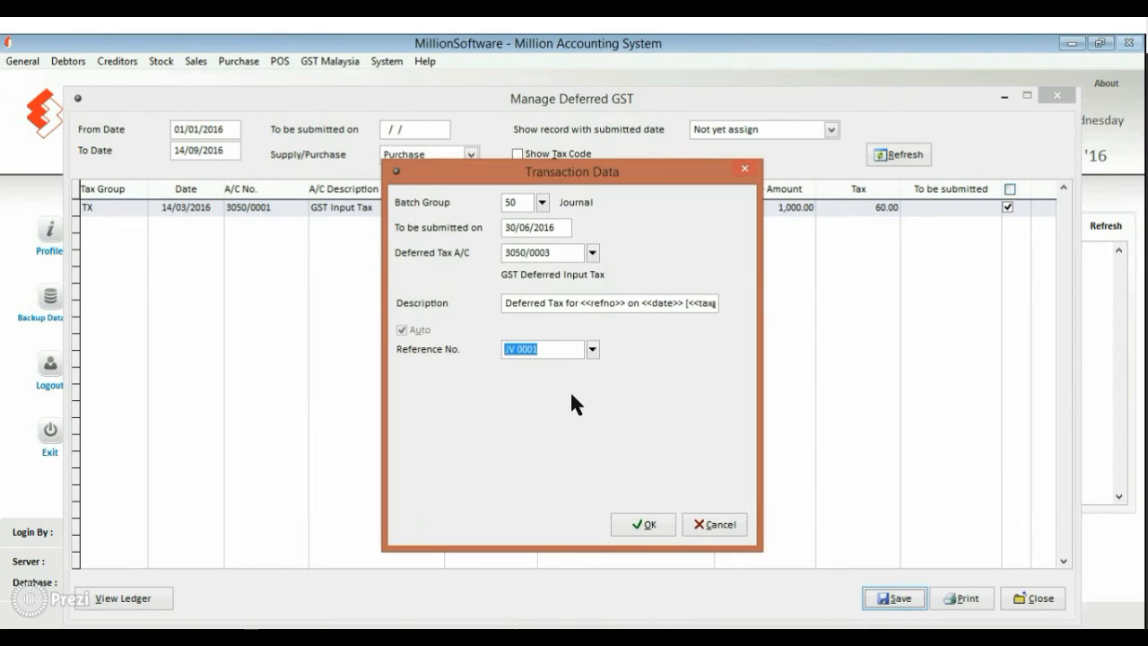
{"action": "left_click", "coordinate": [642, 524]}
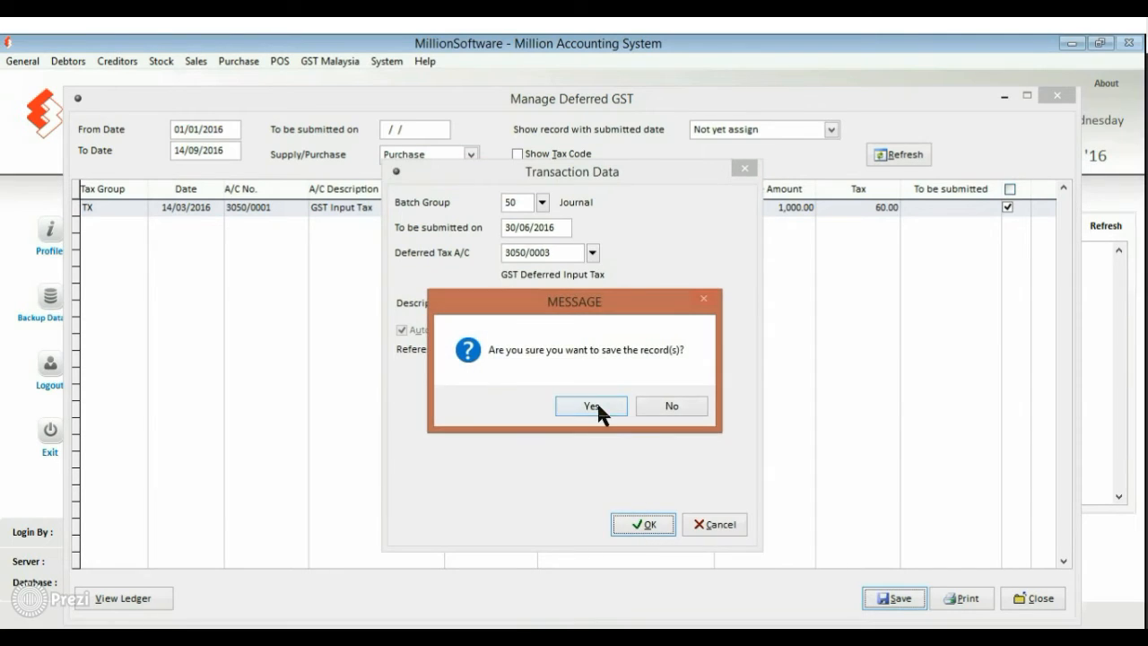
{"action": "left_click", "coordinate": [591, 405]}
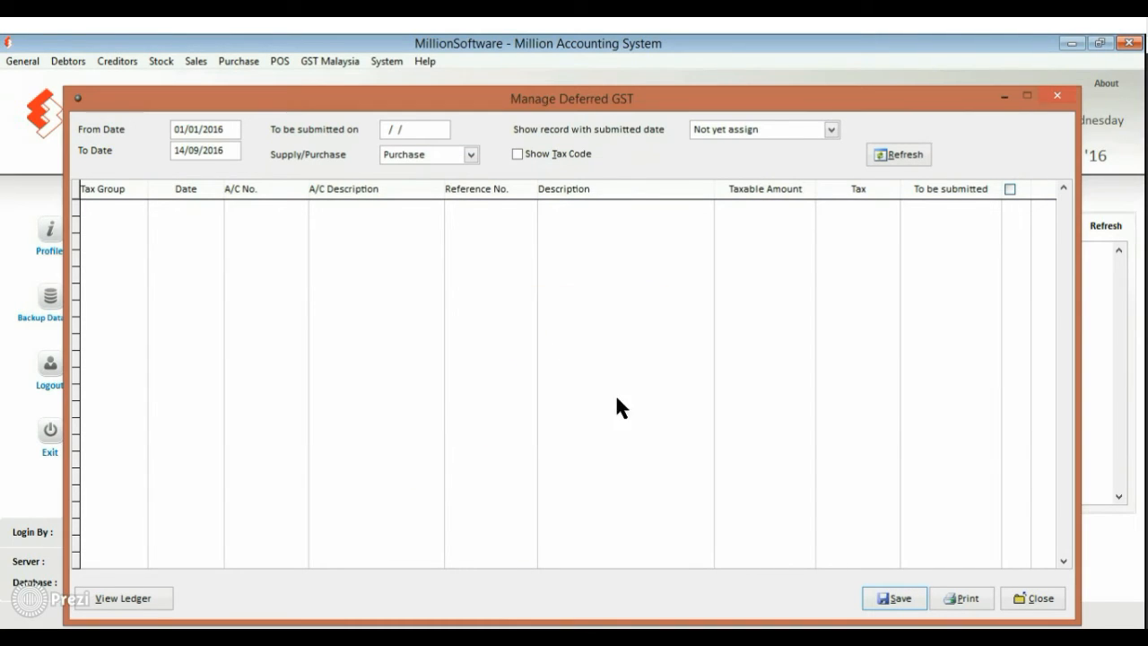
- Verify DF001 appears under Already assigned records, then close deferred GST management
{"action": "left_click", "coordinate": [762, 129]}
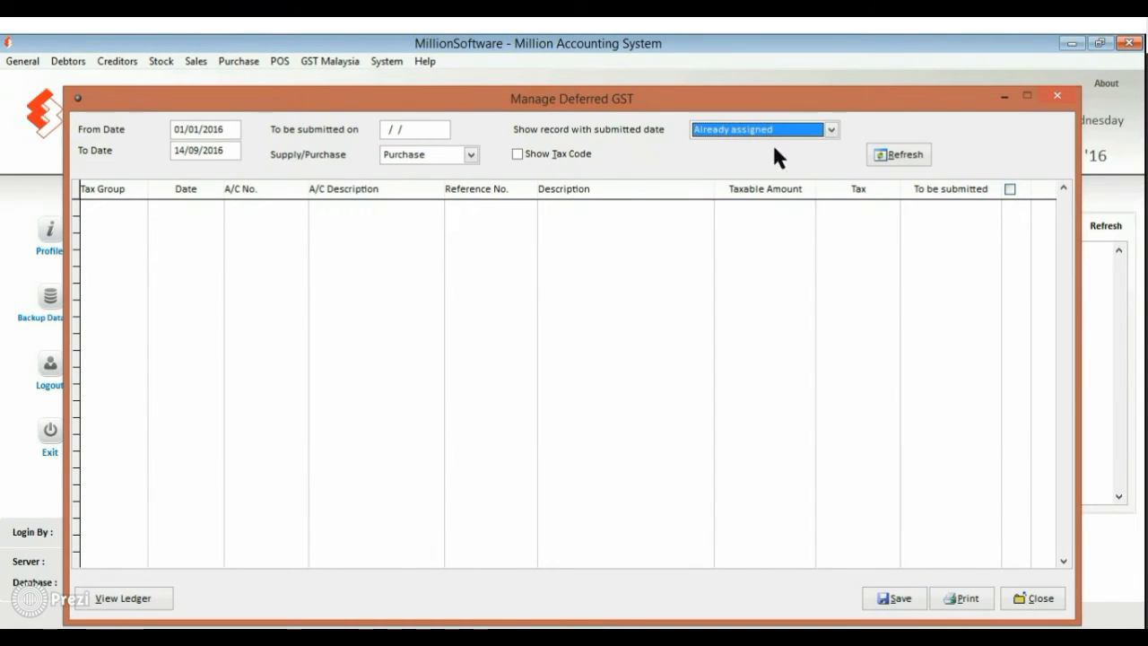
{"action": "left_click", "coordinate": [897, 154]}
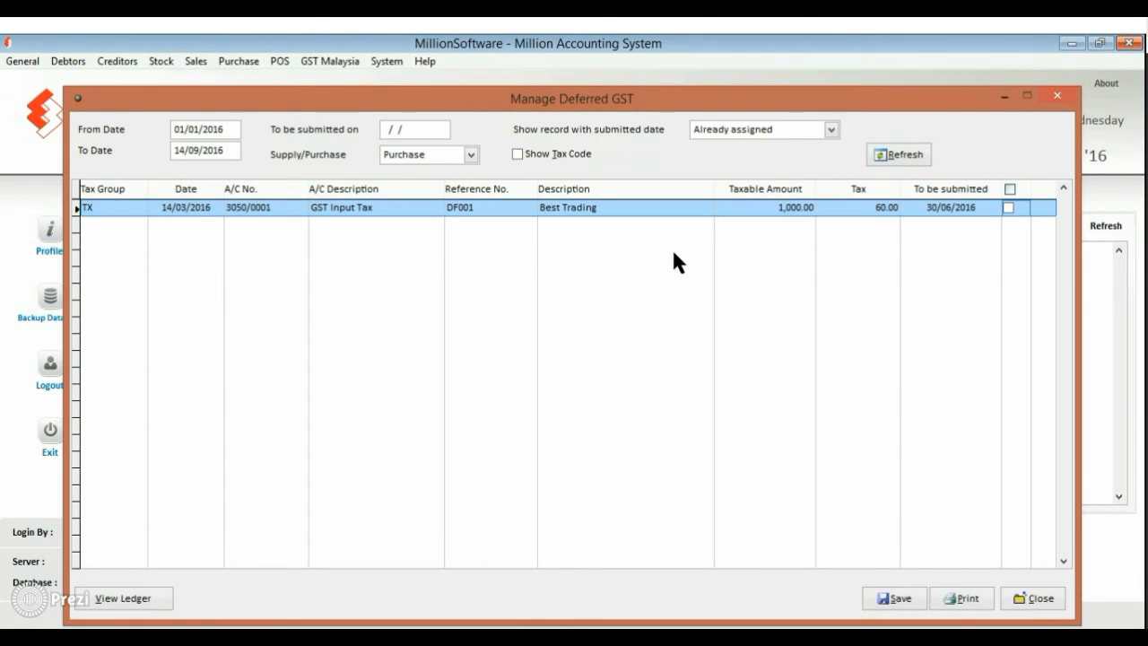
{"action": "left_click", "coordinate": [1033, 600]}
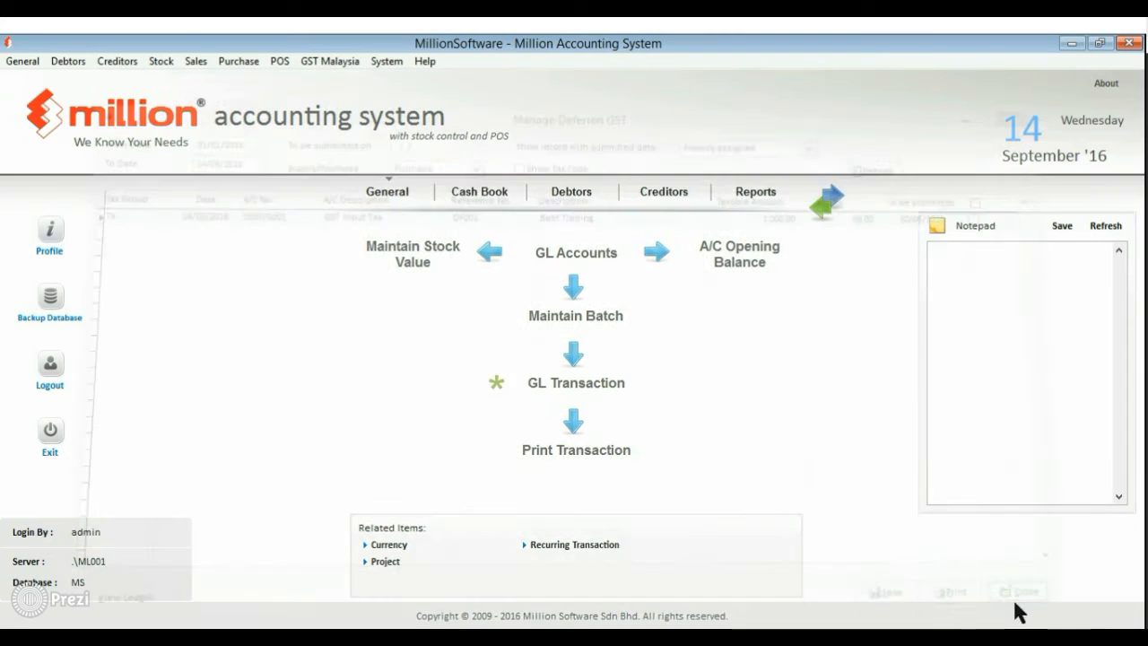
- Edit the 01/04–30/06/2016 GST-03 return and view the Total Input Tax detail of 71.32
{"action": "left_click", "coordinate": [330, 61]}
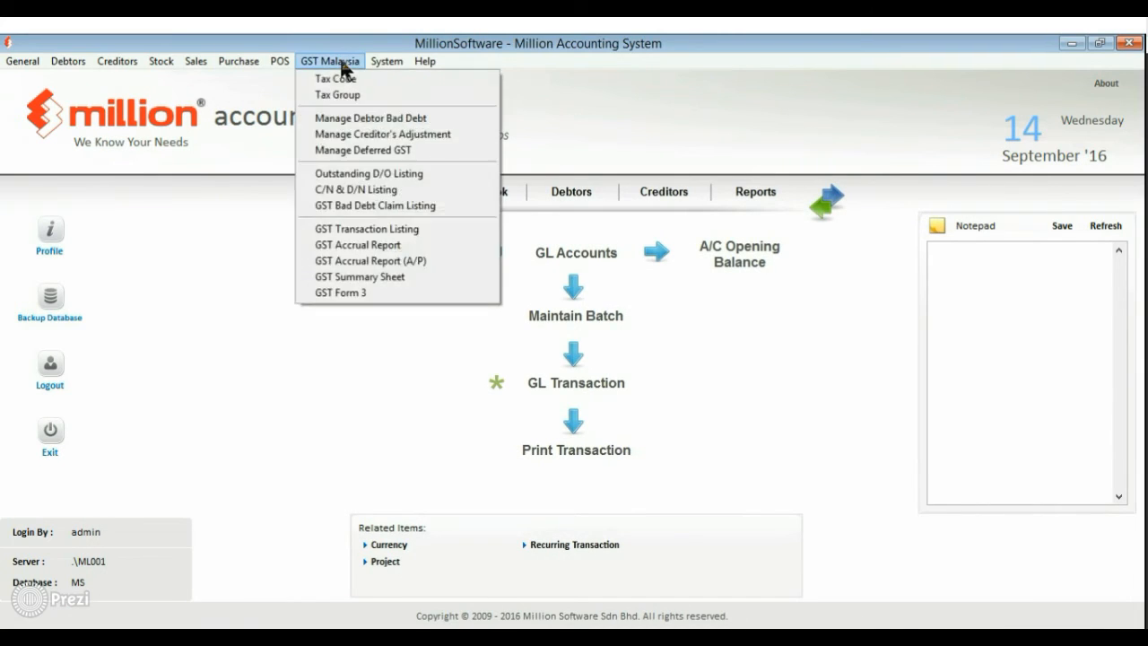
{"action": "left_click", "coordinate": [341, 293]}
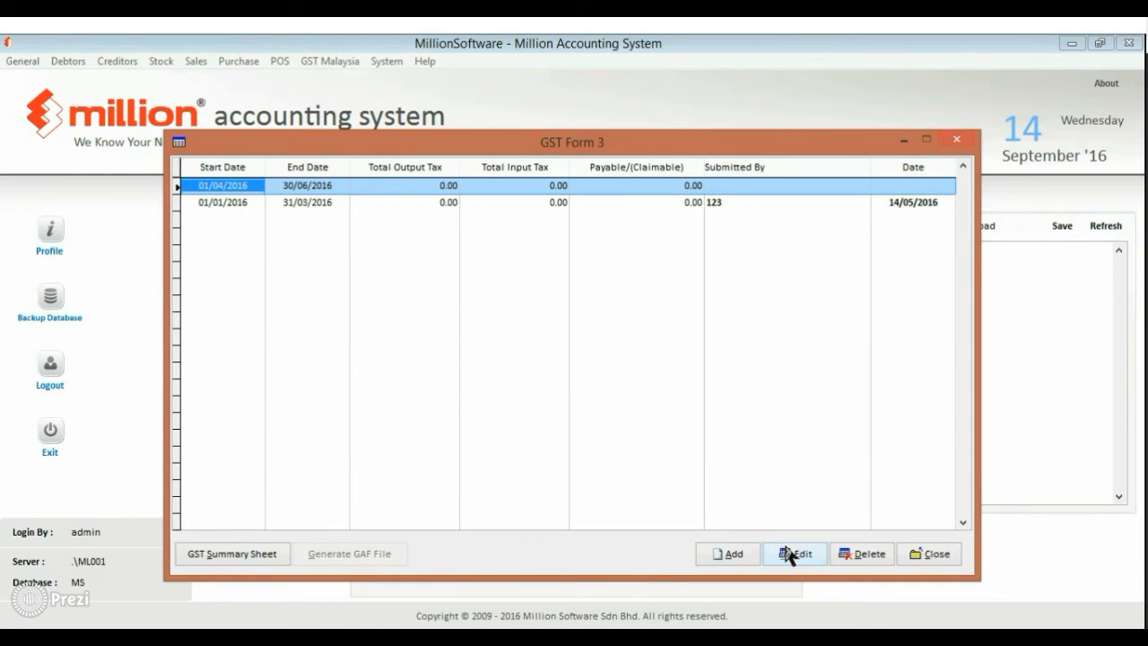
{"action": "left_click", "coordinate": [793, 552]}
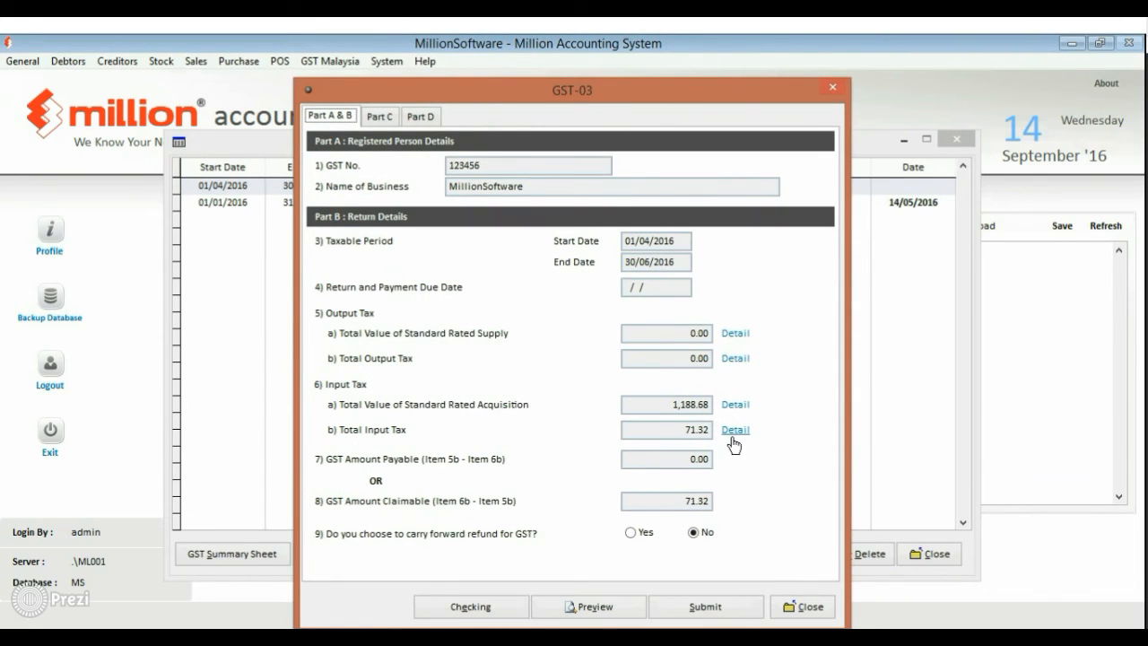
{"action": "left_click", "coordinate": [736, 429]}
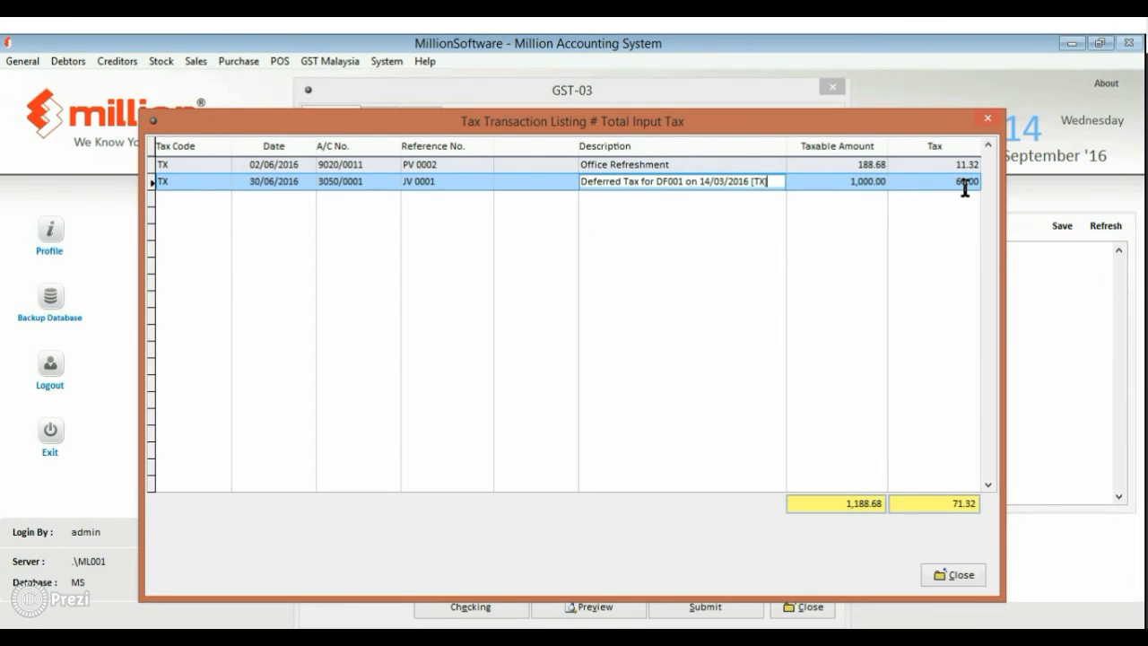
- Close the input tax listing, the GST-03 return and the returns list
{"action": "left_click", "coordinate": [953, 574]}
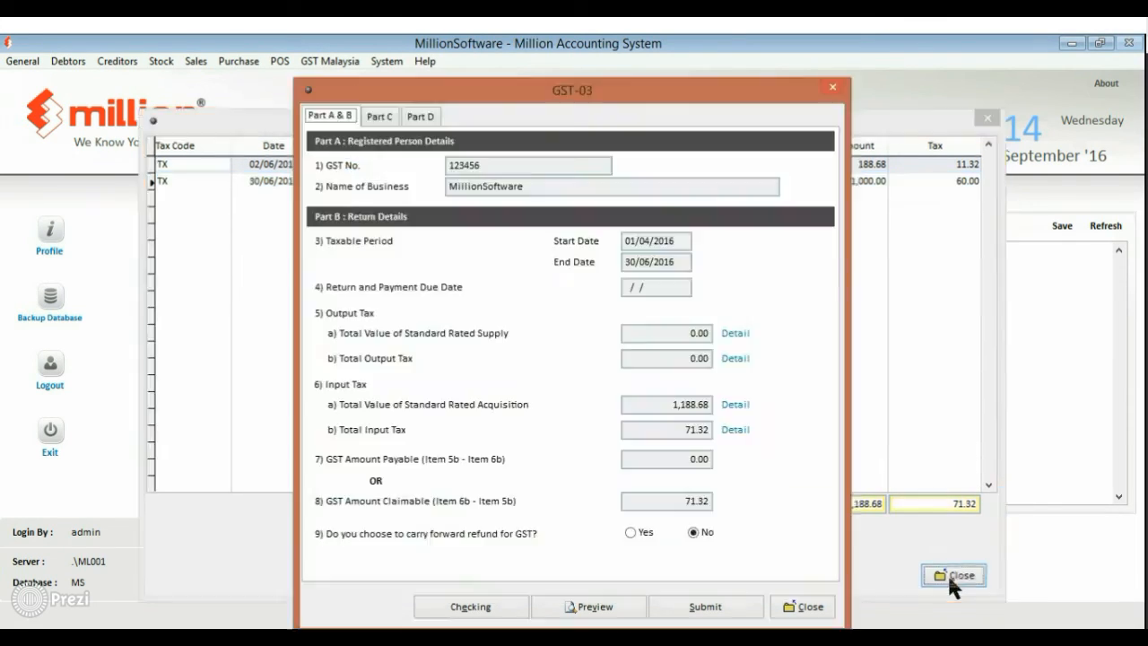
{"action": "left_click", "coordinate": [953, 574]}
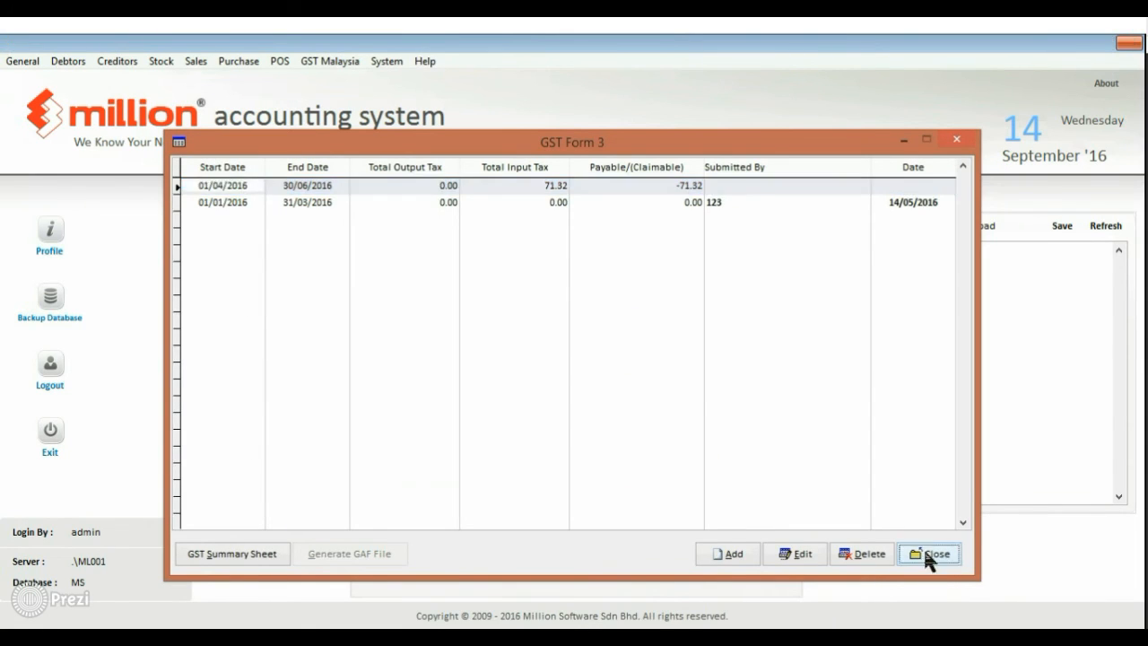
{"action": "left_click", "coordinate": [929, 552]}
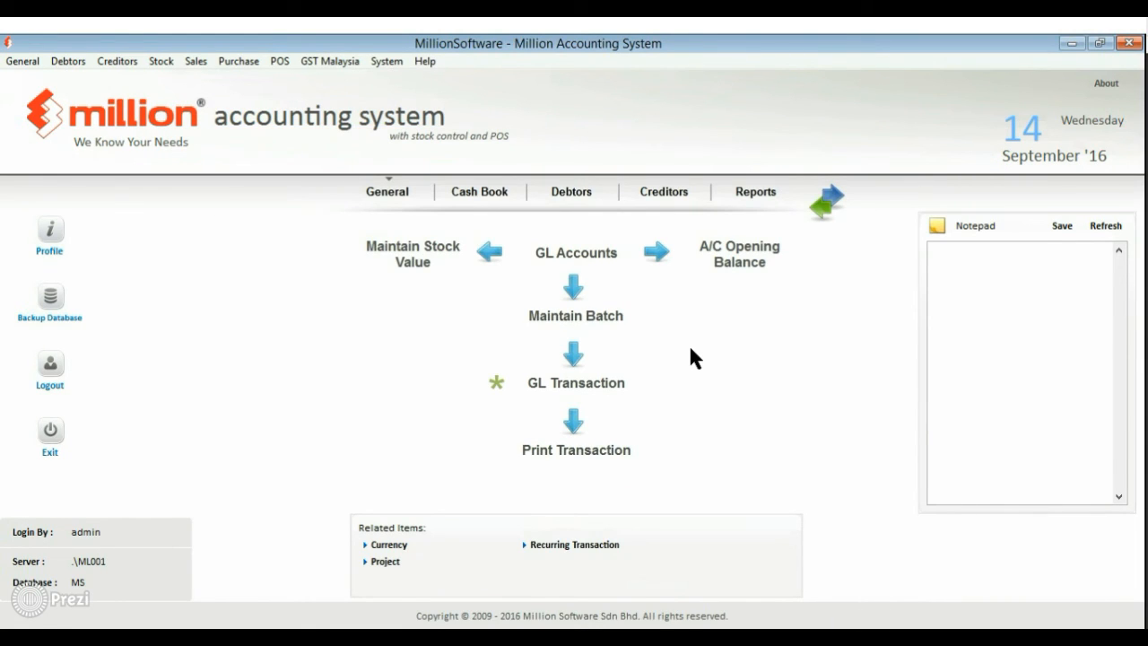